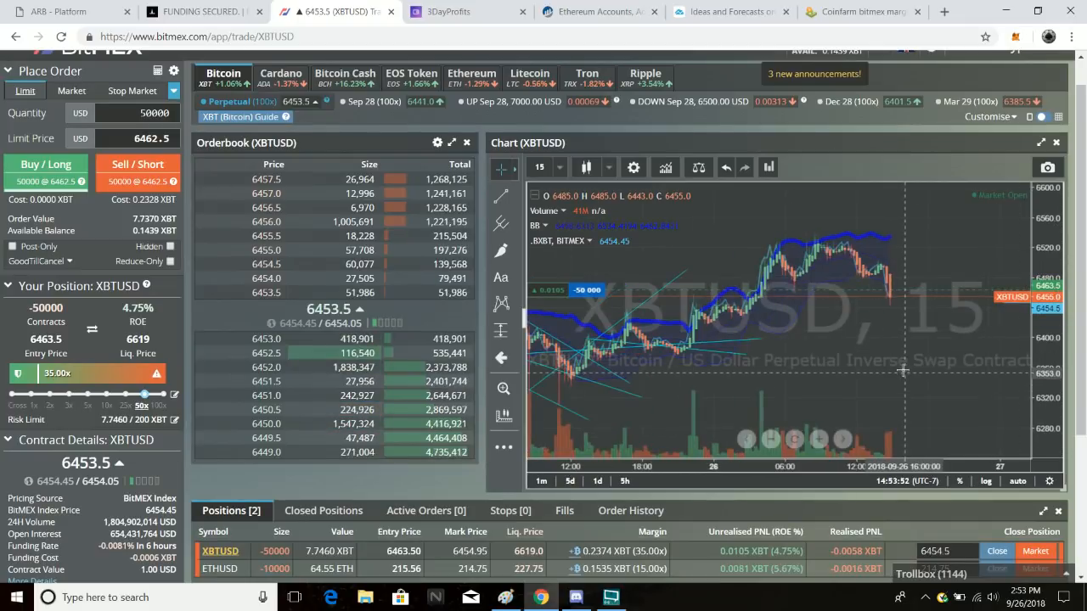
# - Draw yellow brush arcs over the recent XBTUSD peaks on the 15-minute chart
pyautogui.click(501, 250)
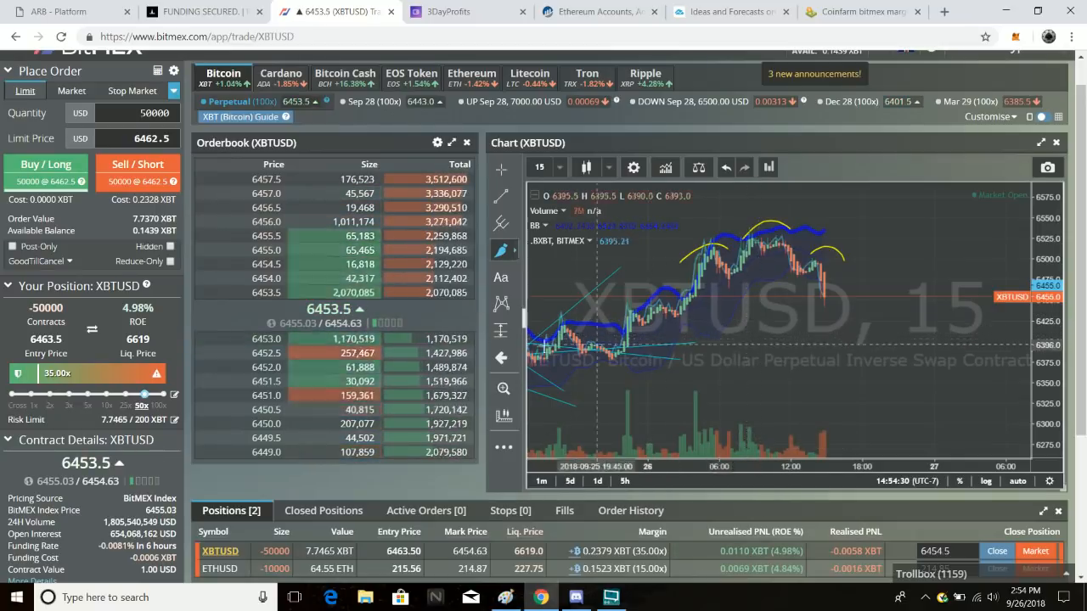
pyautogui.moveTo(791, 348)
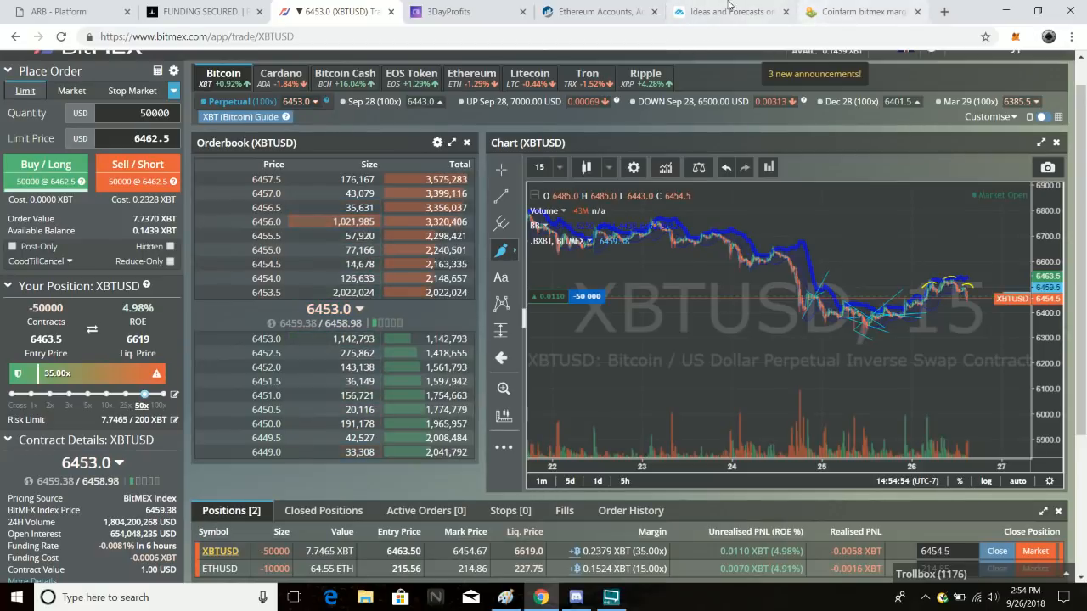
# - Switch to the TradingView idea showing the BTCUSD daily chart with waves (1)–(5)
pyautogui.click(731, 11)
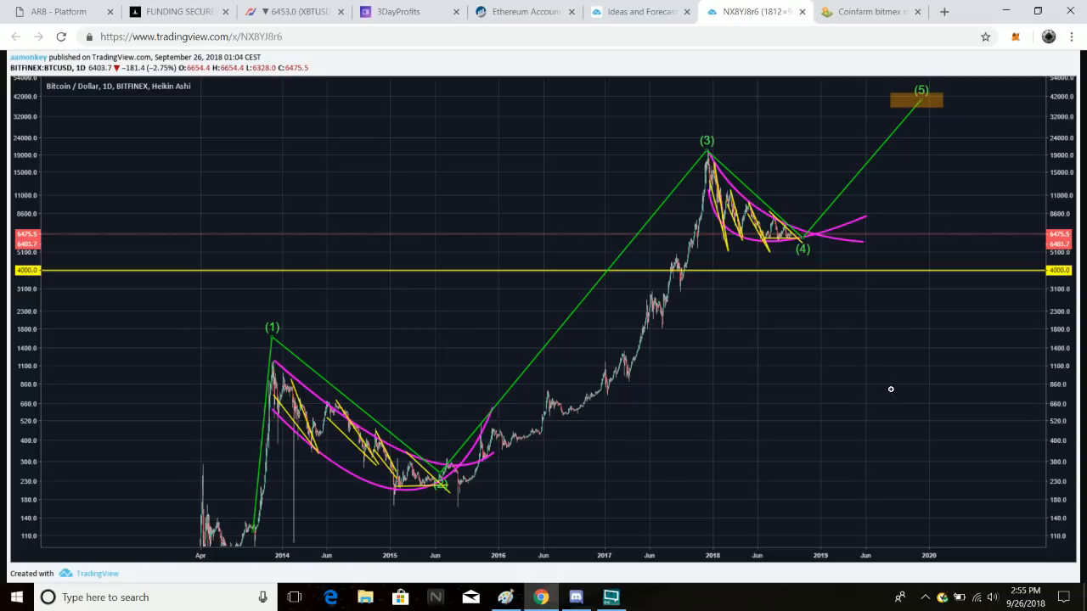
pyautogui.moveTo(833, 464)
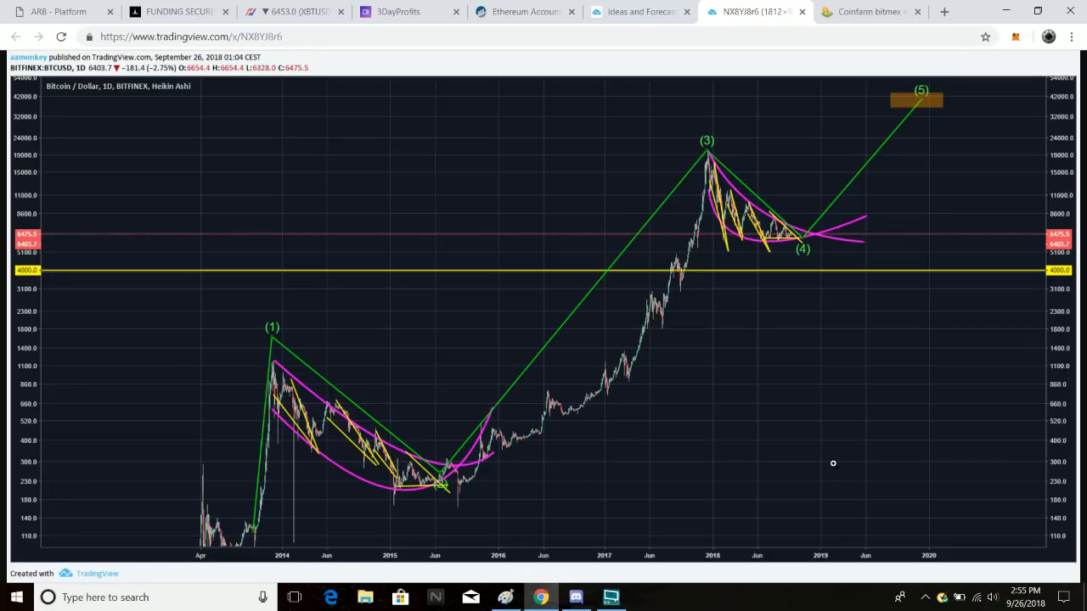
pyautogui.moveTo(298, 570)
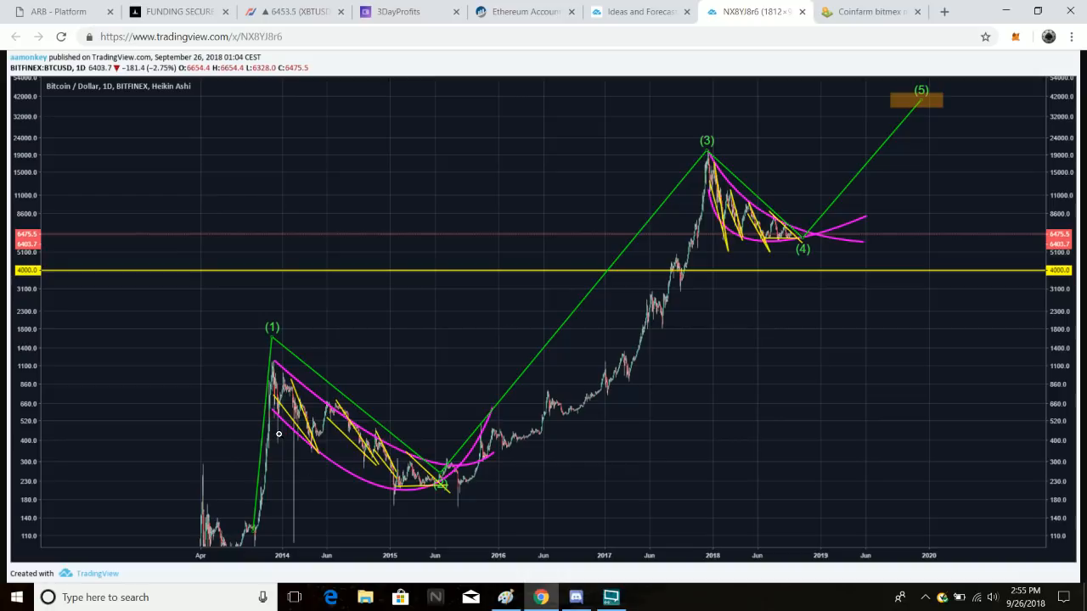
pyautogui.moveTo(283, 377)
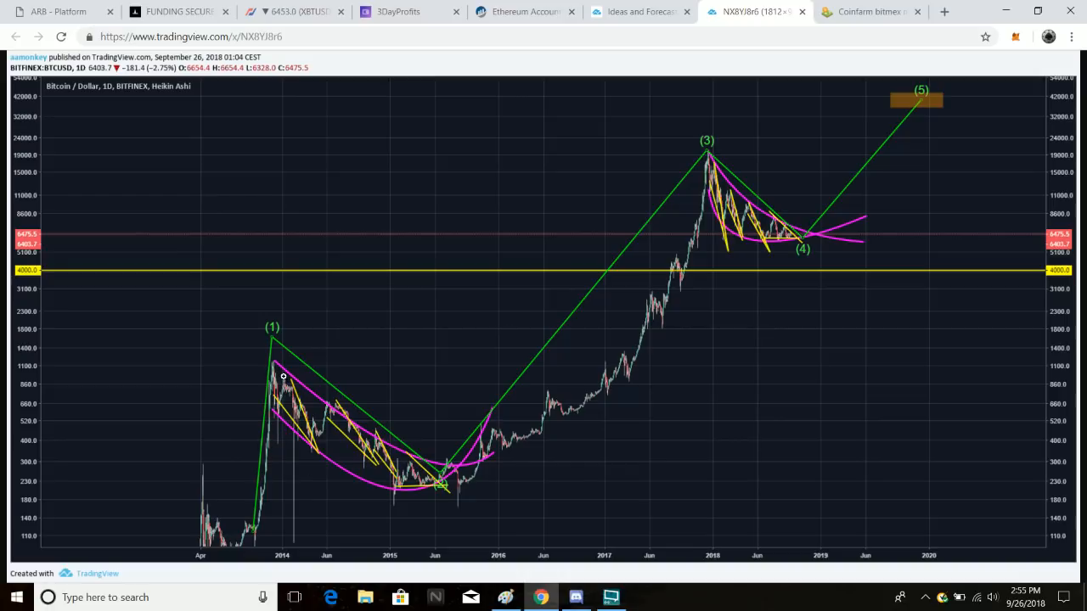
pyautogui.moveTo(312, 409)
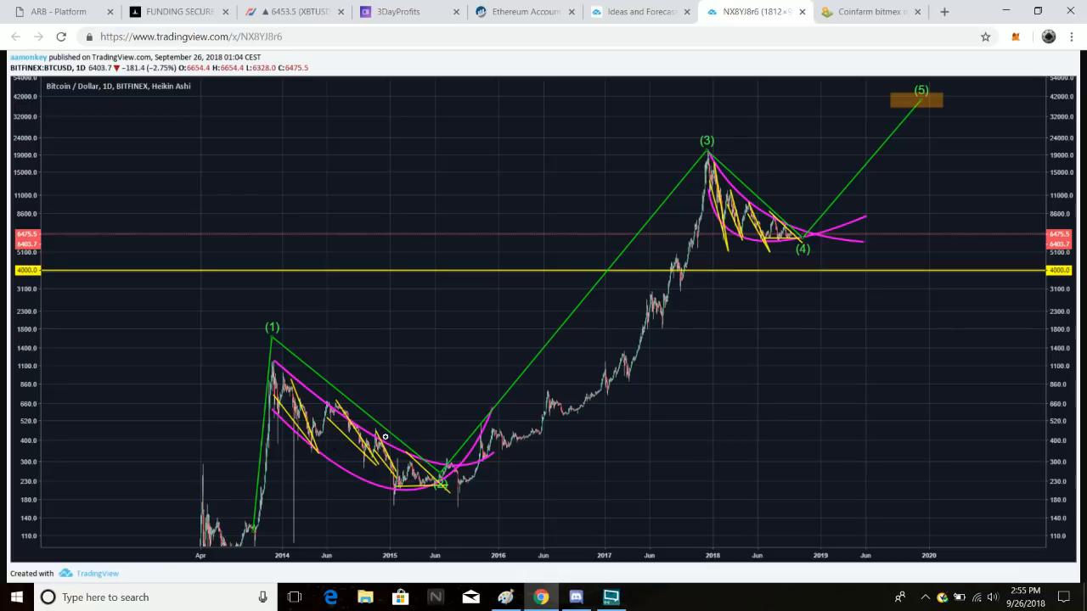
pyautogui.moveTo(332, 393)
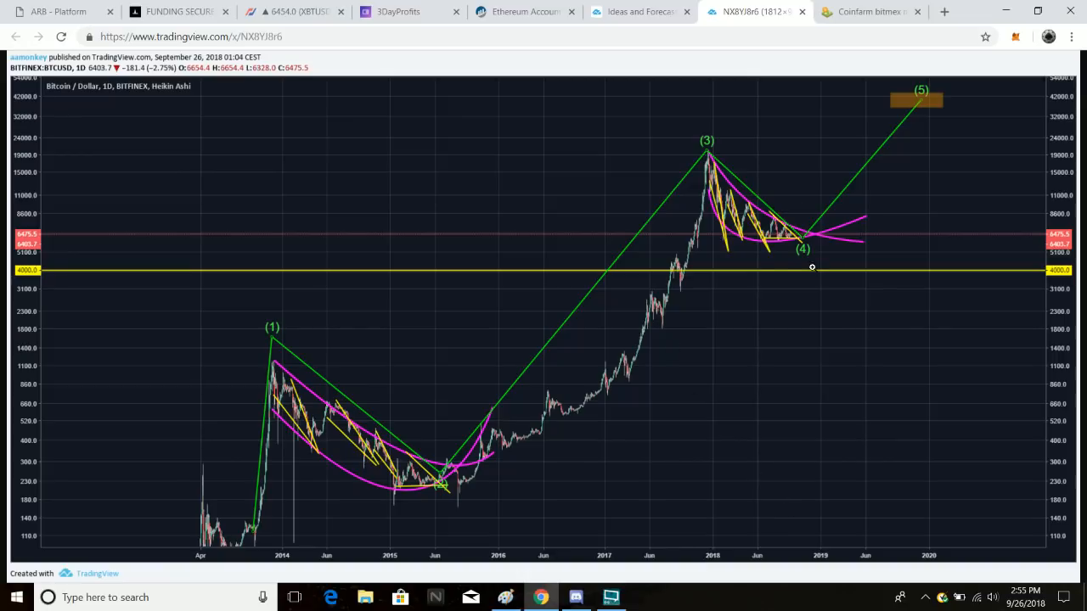
pyautogui.moveTo(894, 221)
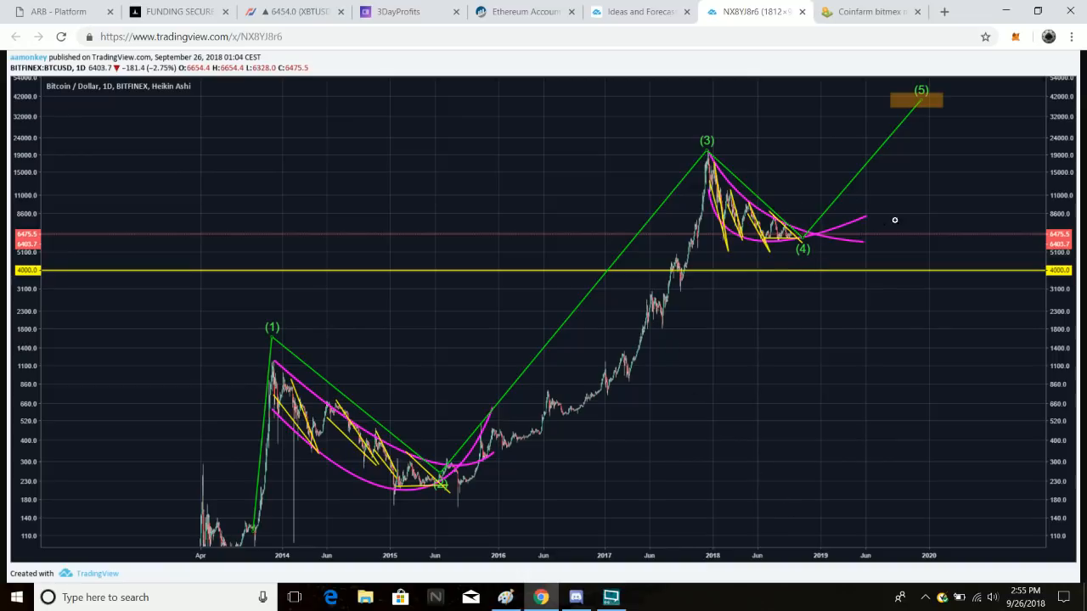
pyautogui.moveTo(839, 229)
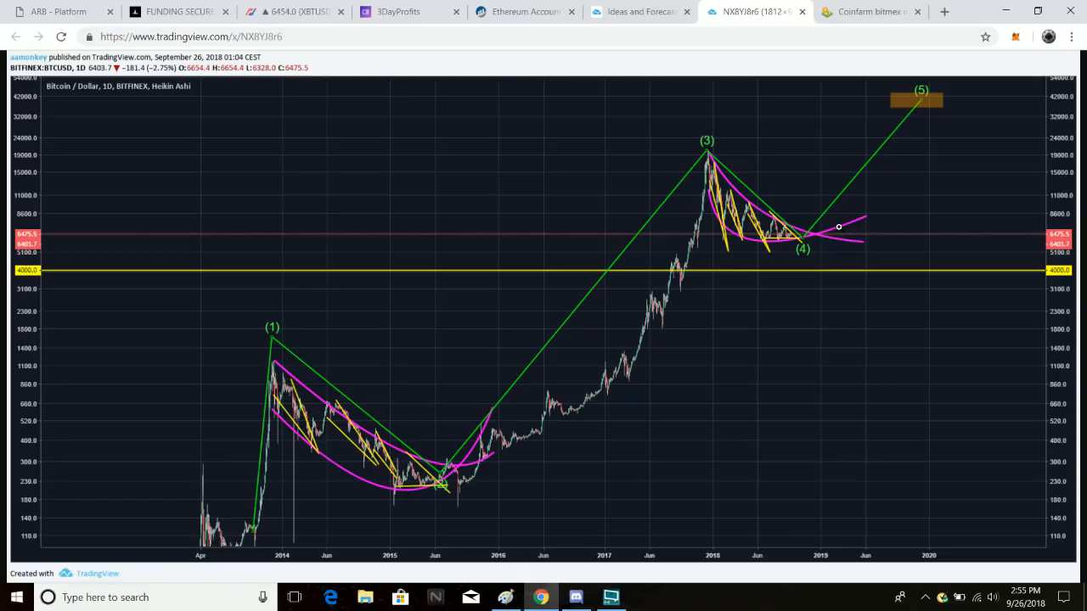
pyautogui.moveTo(843, 232)
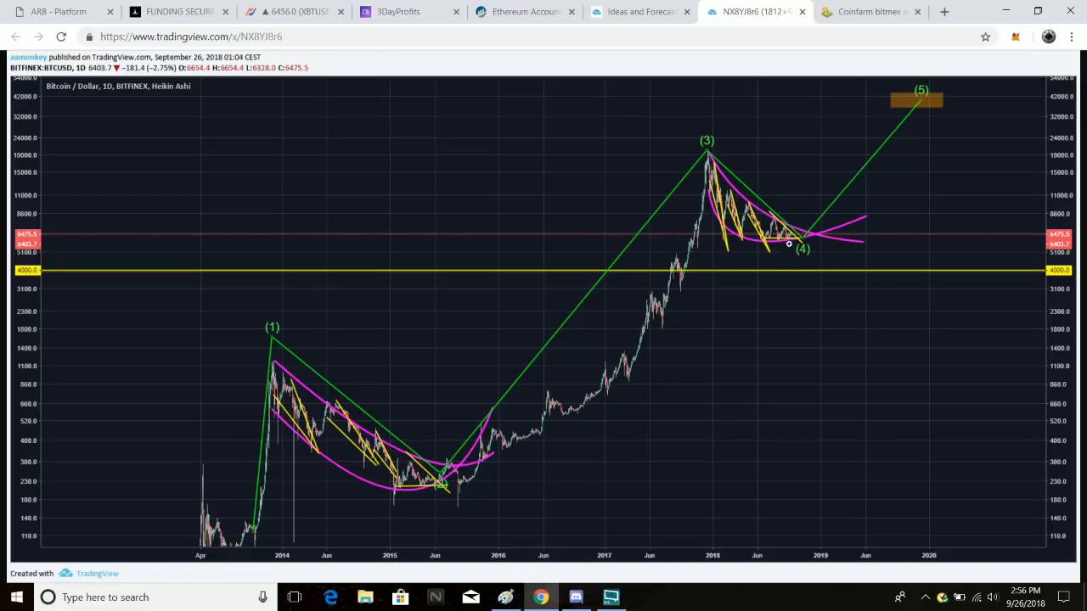
# - Return to the BitMEX XBTUSD chart and open its right-click options menu
pyautogui.click(293, 11)
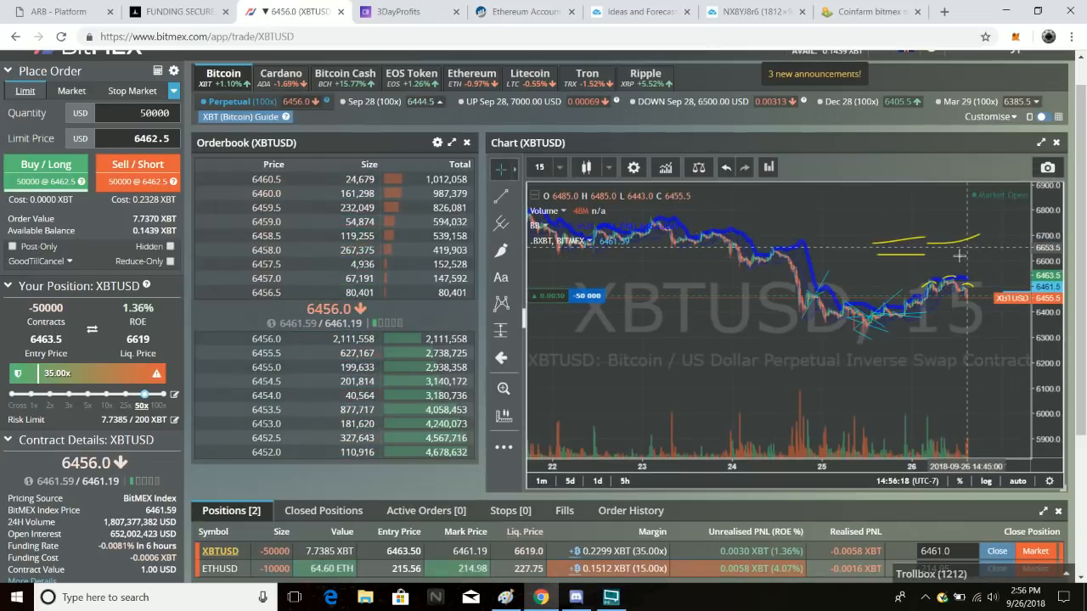
pyautogui.rightClick(960, 256)
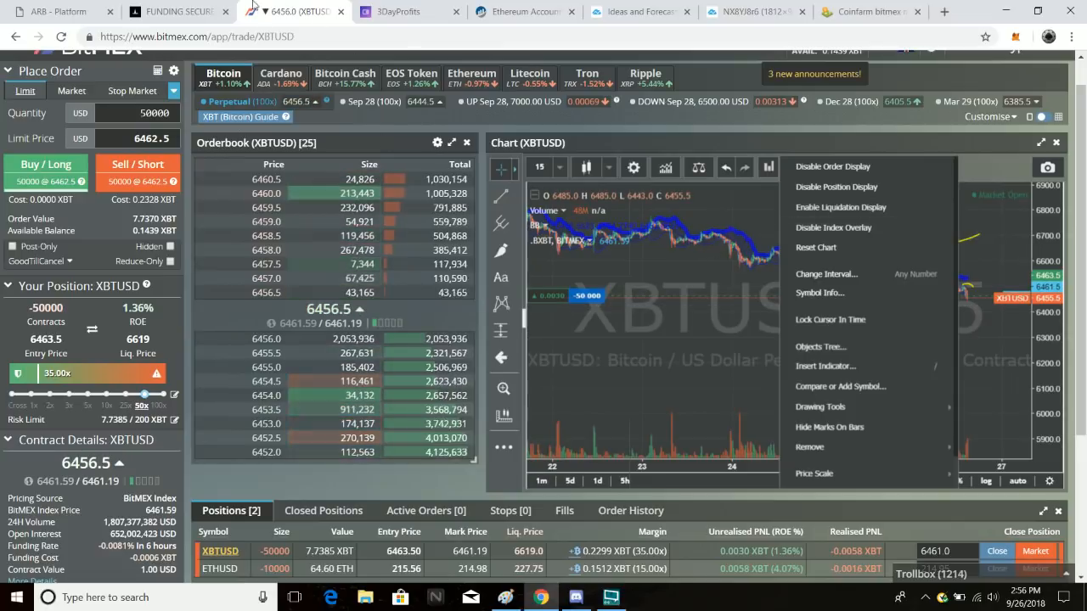
# - Switch to FundingSecured and scroll to the 7,933.282 FUNDS holdings and buy, transfer, sell forms
pyautogui.click(178, 11)
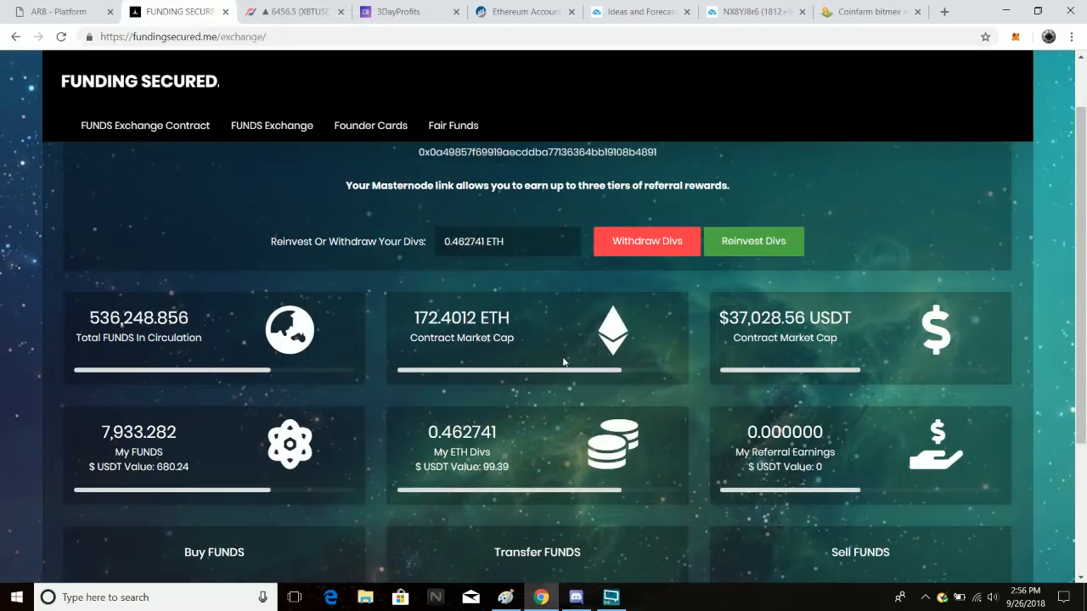
pyautogui.scroll(-3)
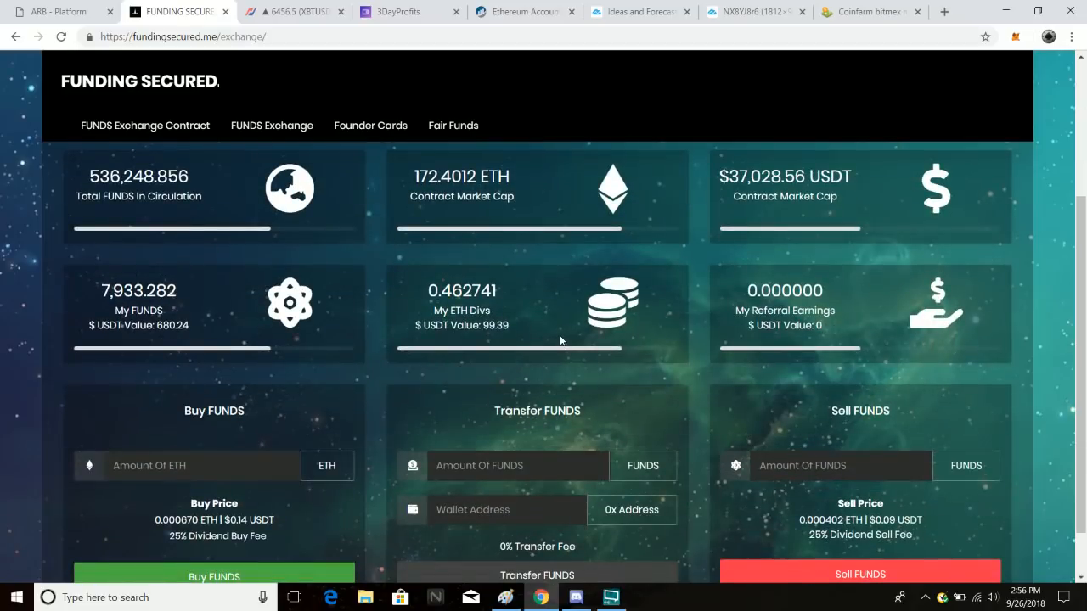
pyautogui.moveTo(541, 405)
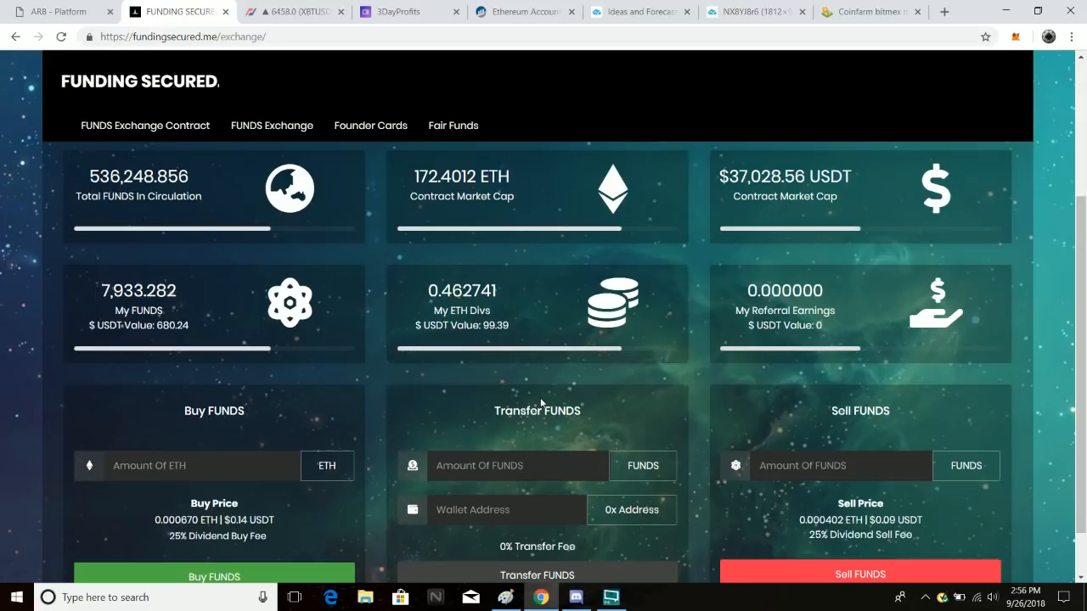
pyautogui.moveTo(509, 438)
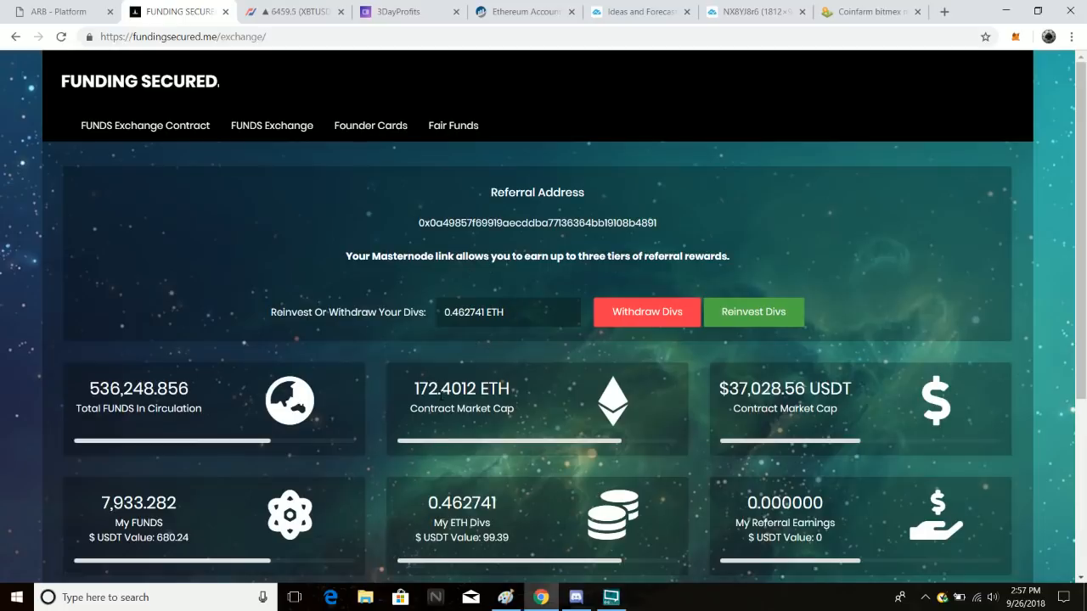
pyautogui.scroll(-3)
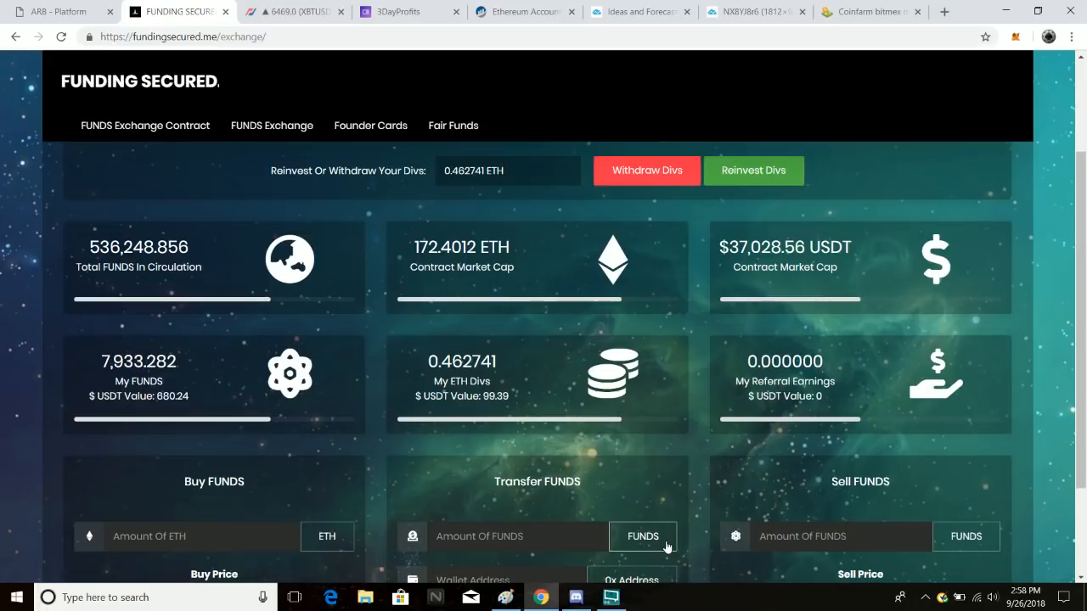
pyautogui.moveTo(642, 460)
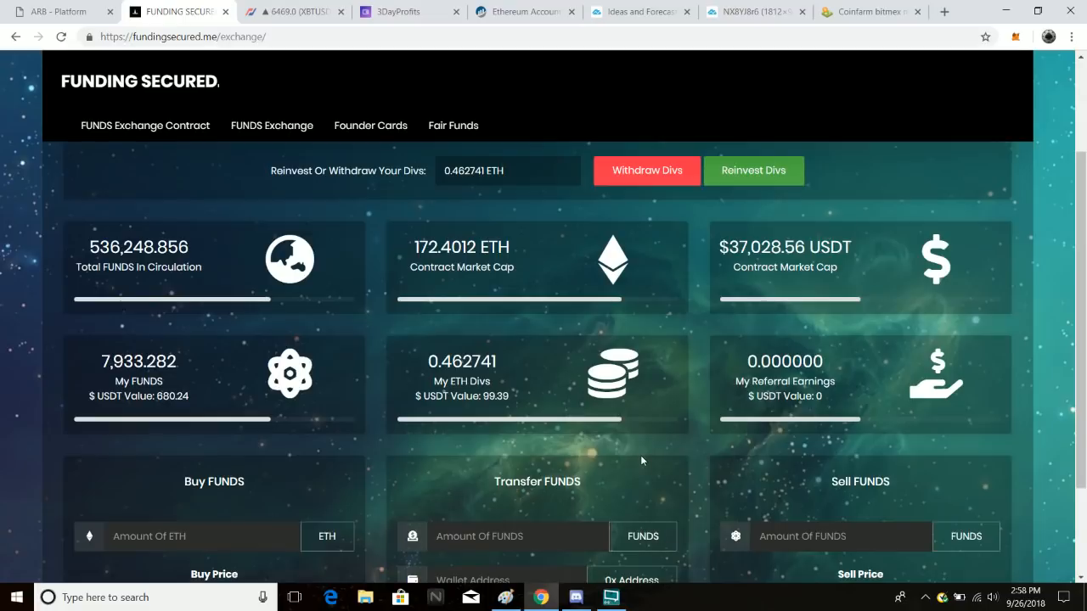
pyautogui.moveTo(500, 365)
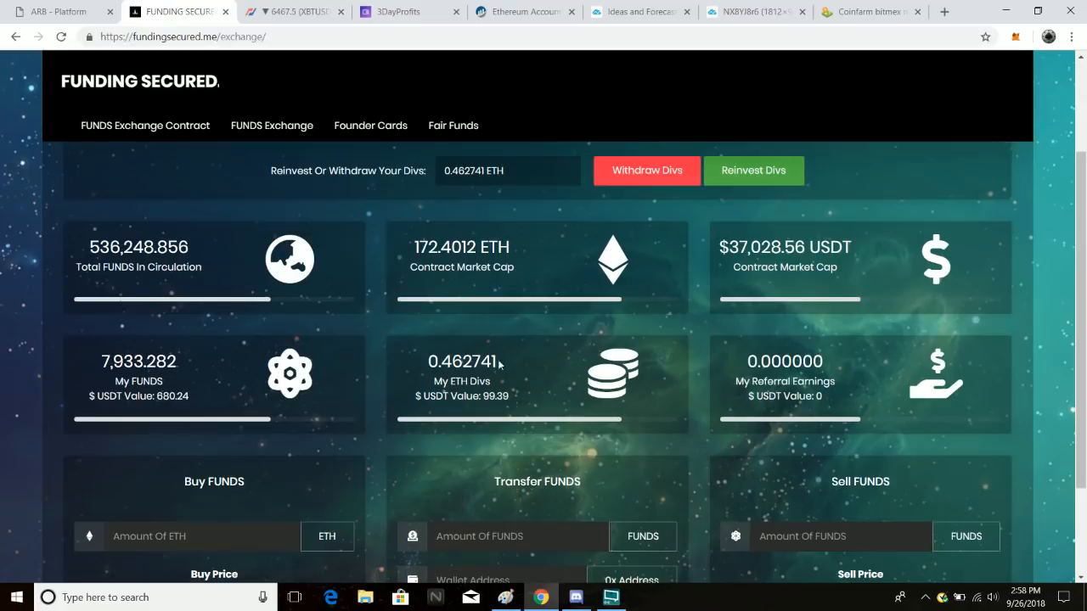
pyautogui.moveTo(453, 336)
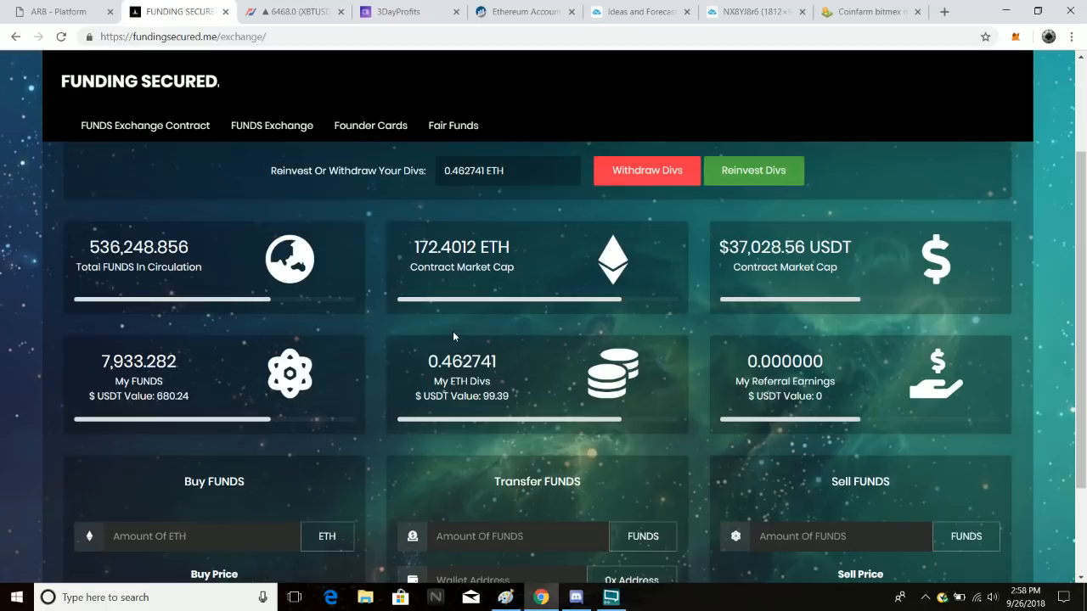
pyautogui.moveTo(440, 337)
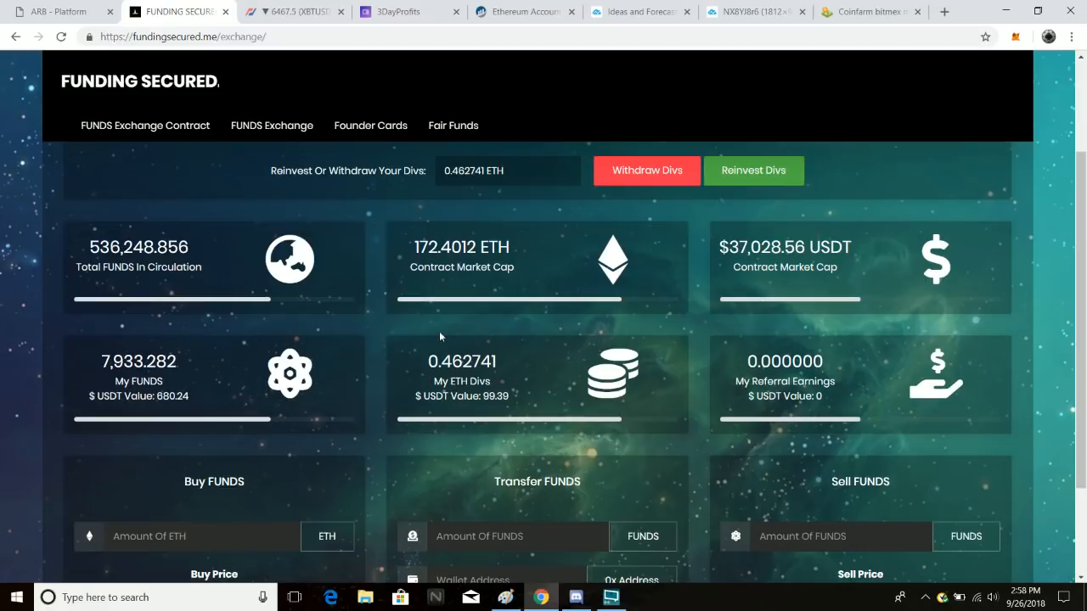
pyautogui.moveTo(291, 113)
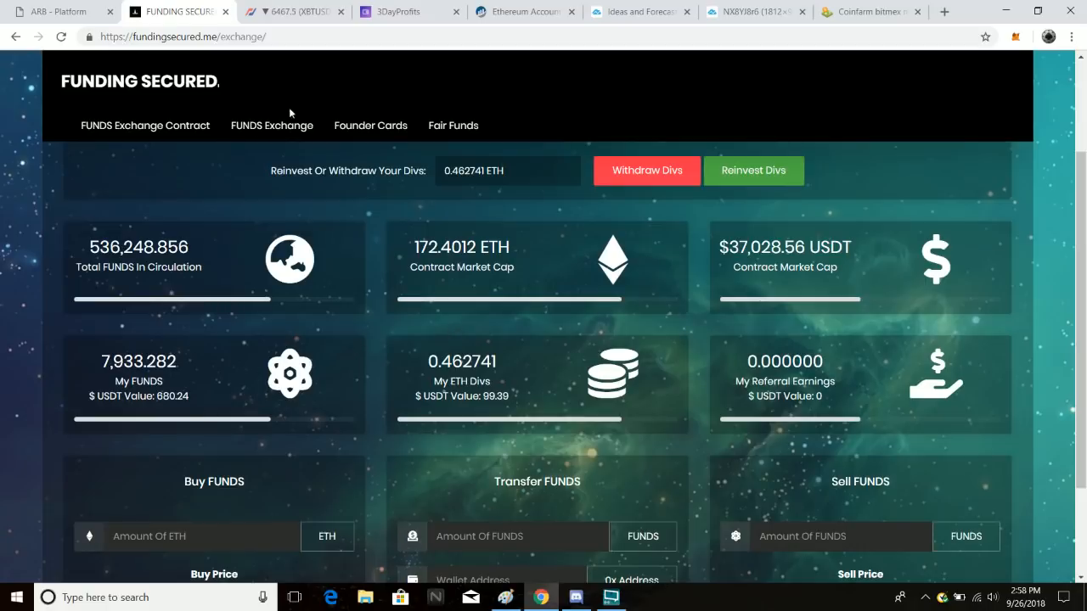
# - View the Founder Cards page, check its contract on Etherscan, then return to Founder Cards
pyautogui.click(370, 125)
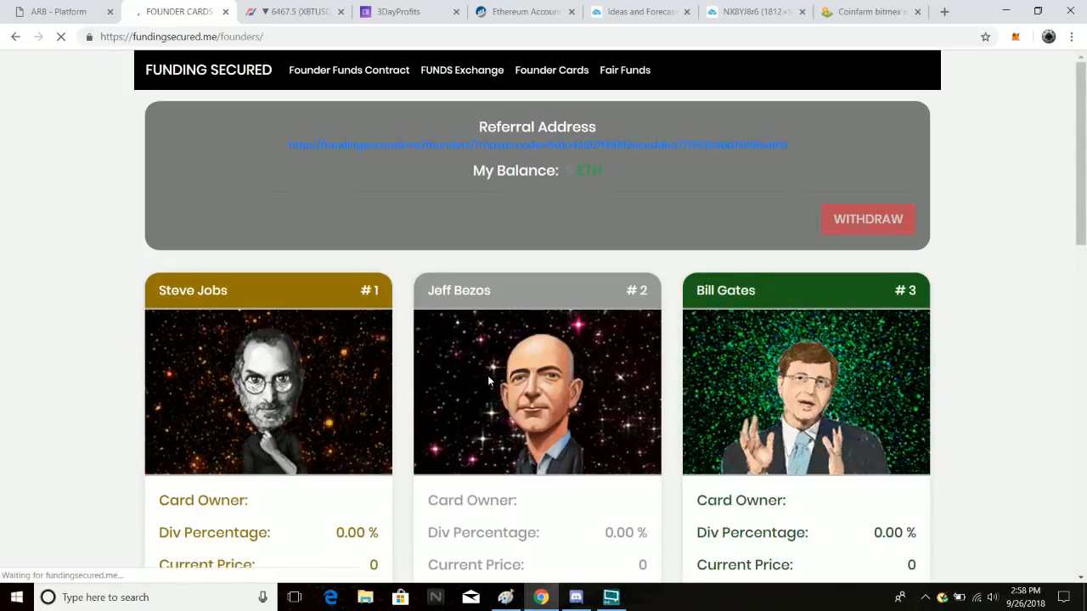
pyautogui.scroll(-3)
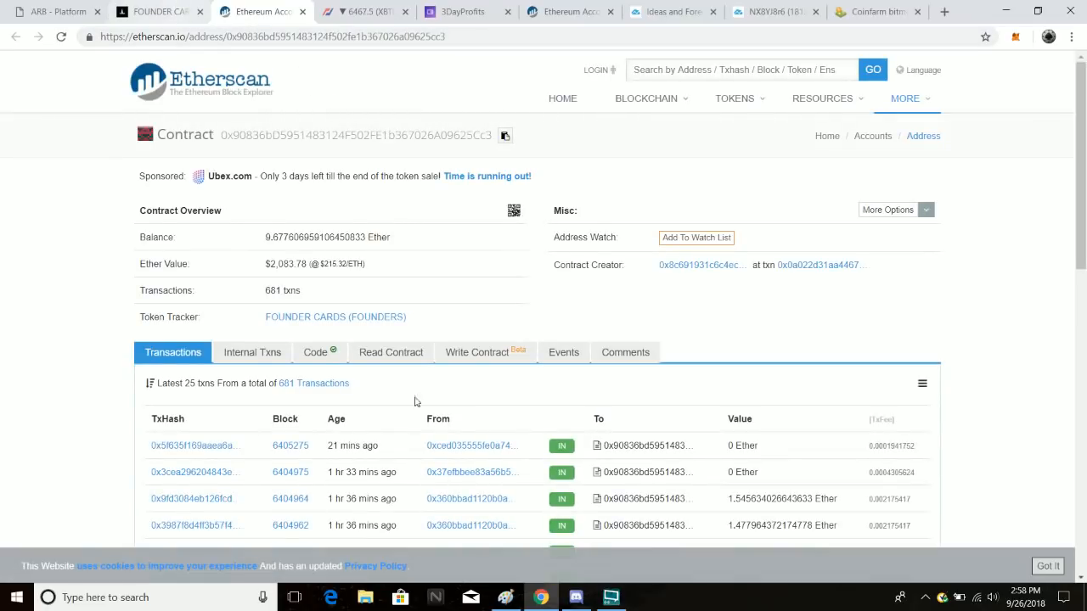
pyautogui.moveTo(353, 325)
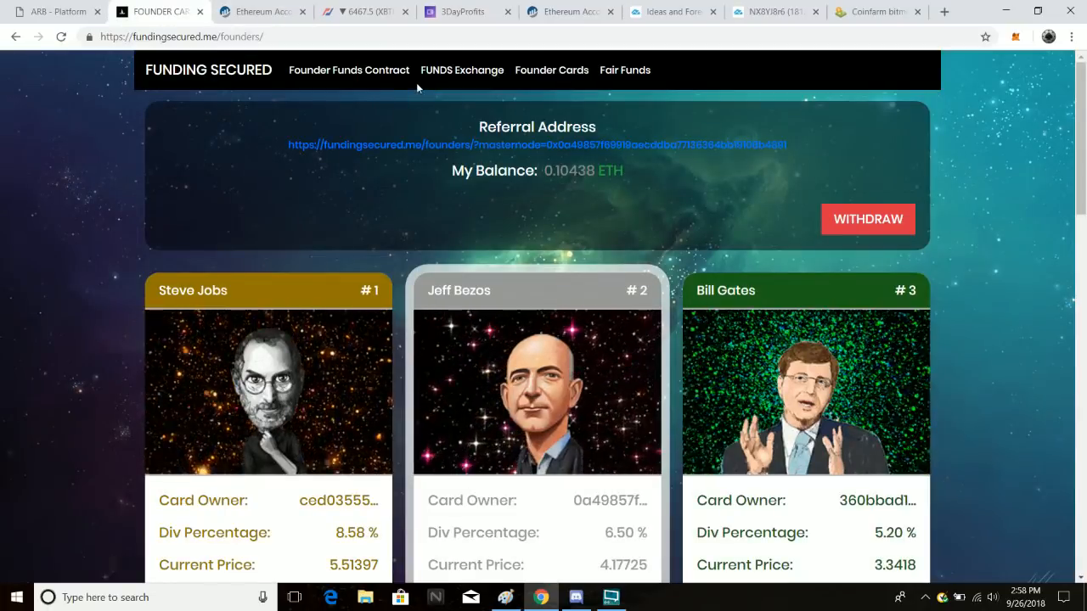
pyautogui.click(144, 11)
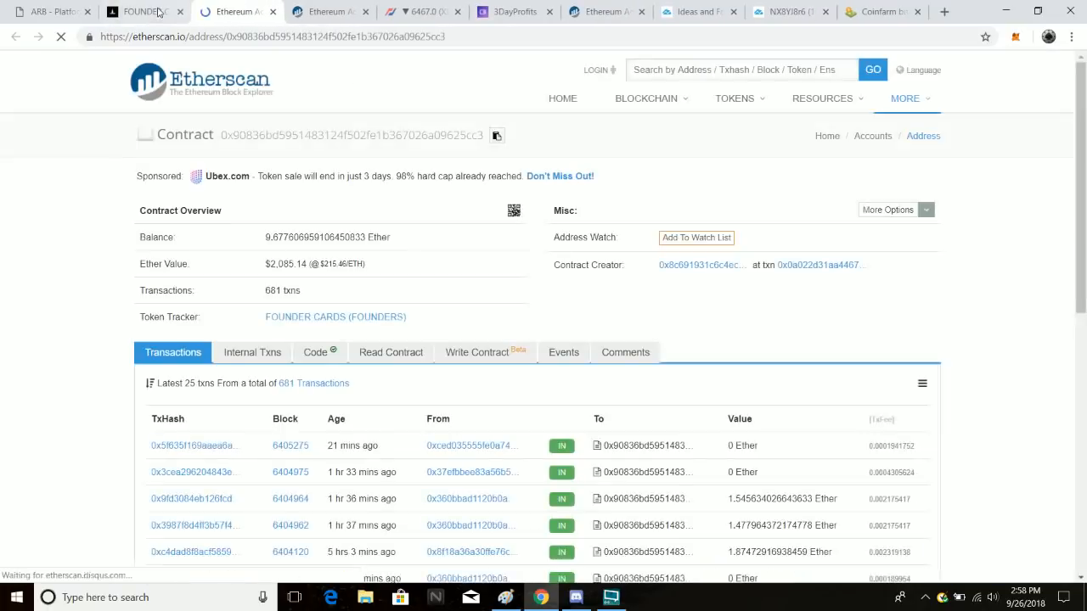
pyautogui.click(136, 11)
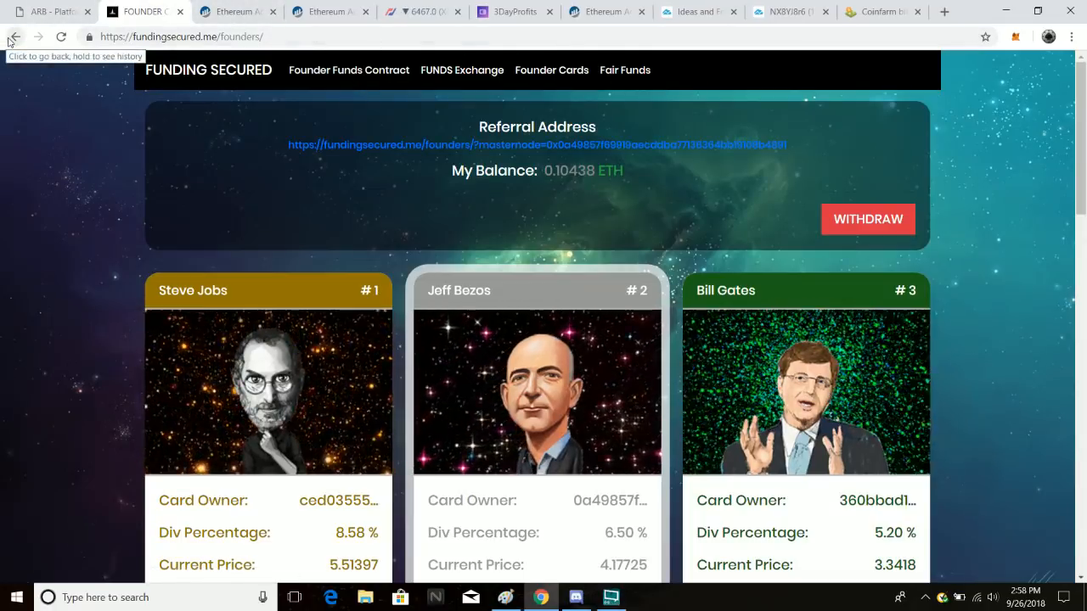
# - Go back to the FUNDS exchange dashboard and scroll to the dividends and holdings panels
pyautogui.click(462, 70)
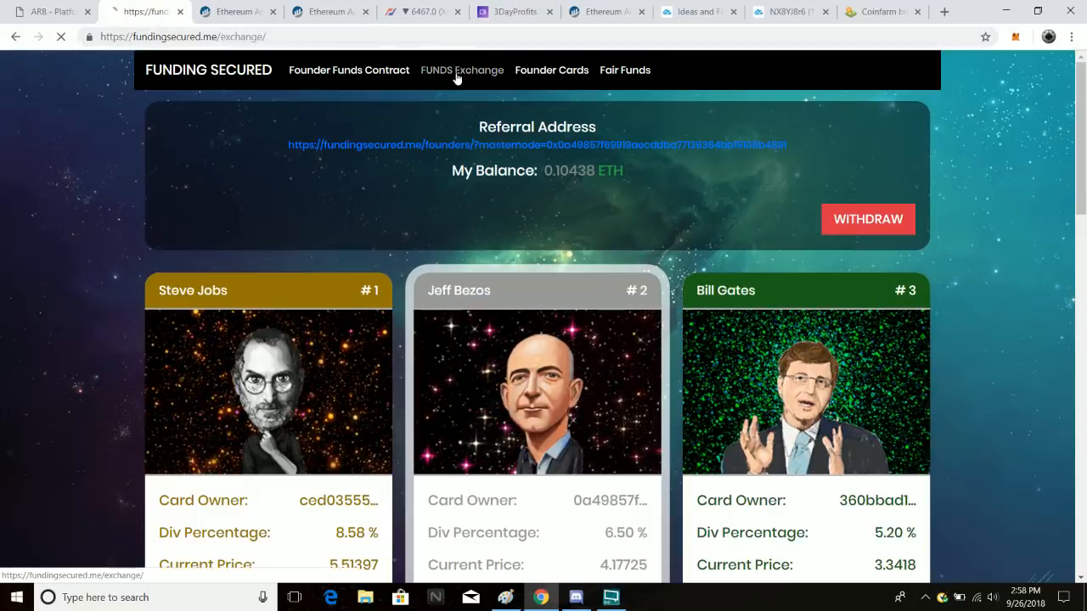
pyautogui.click(462, 70)
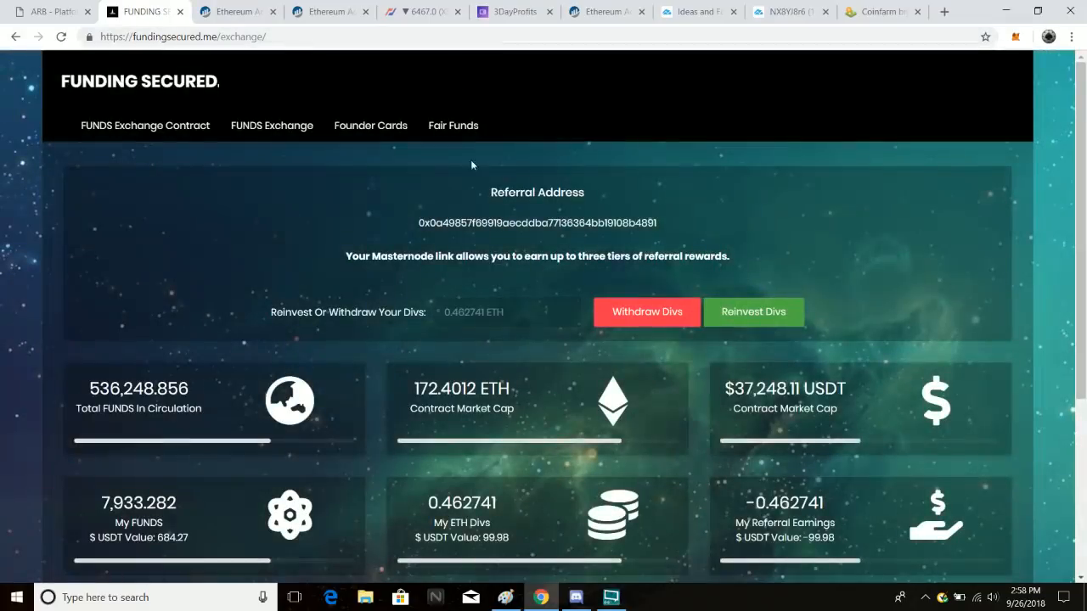
pyautogui.scroll(-3)
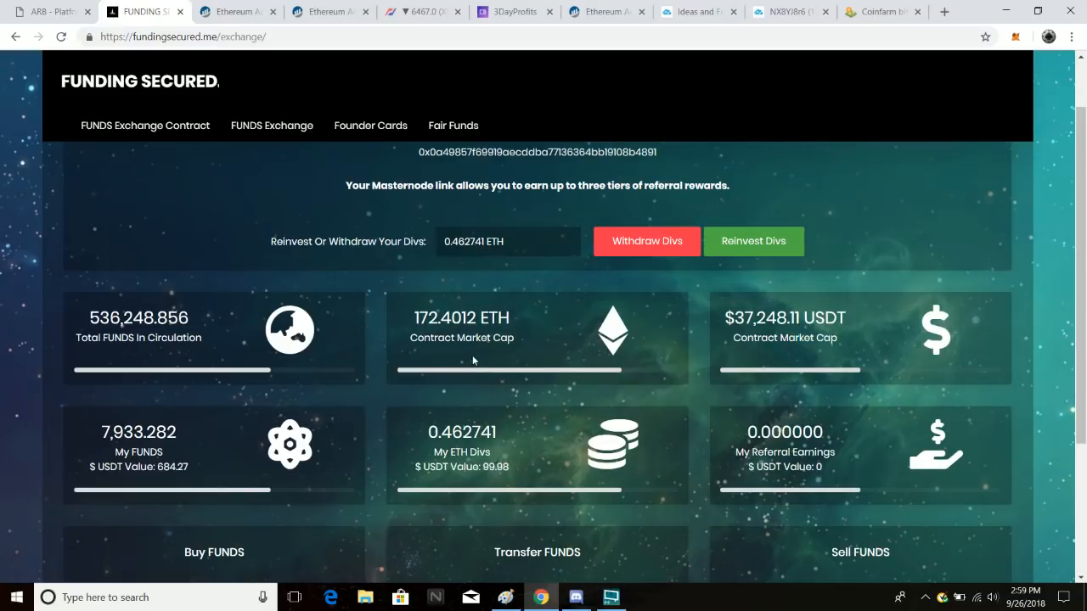
pyautogui.moveTo(528, 348)
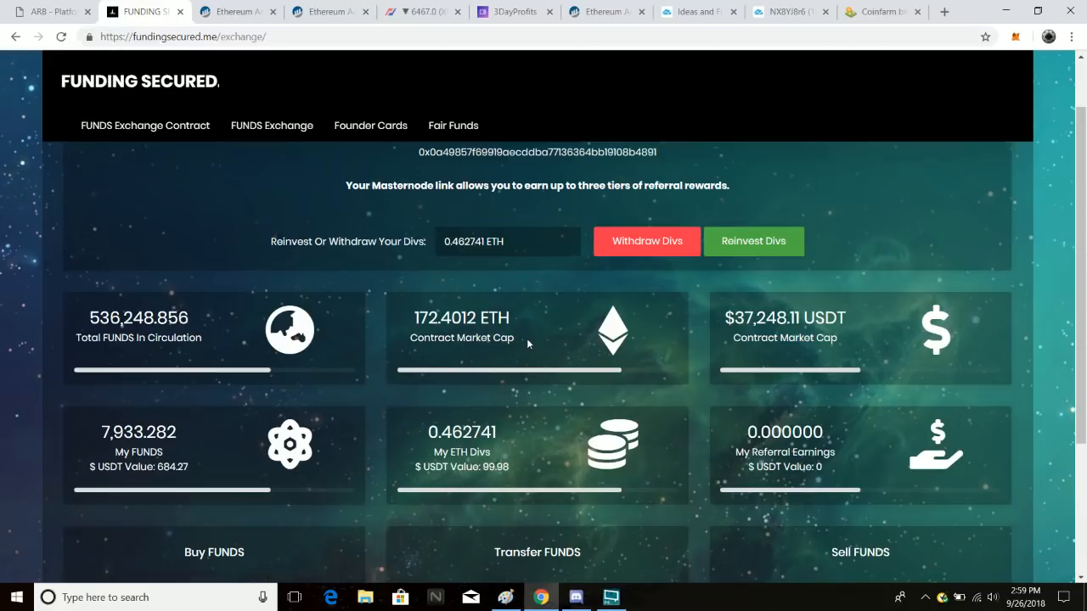
pyautogui.moveTo(606, 402)
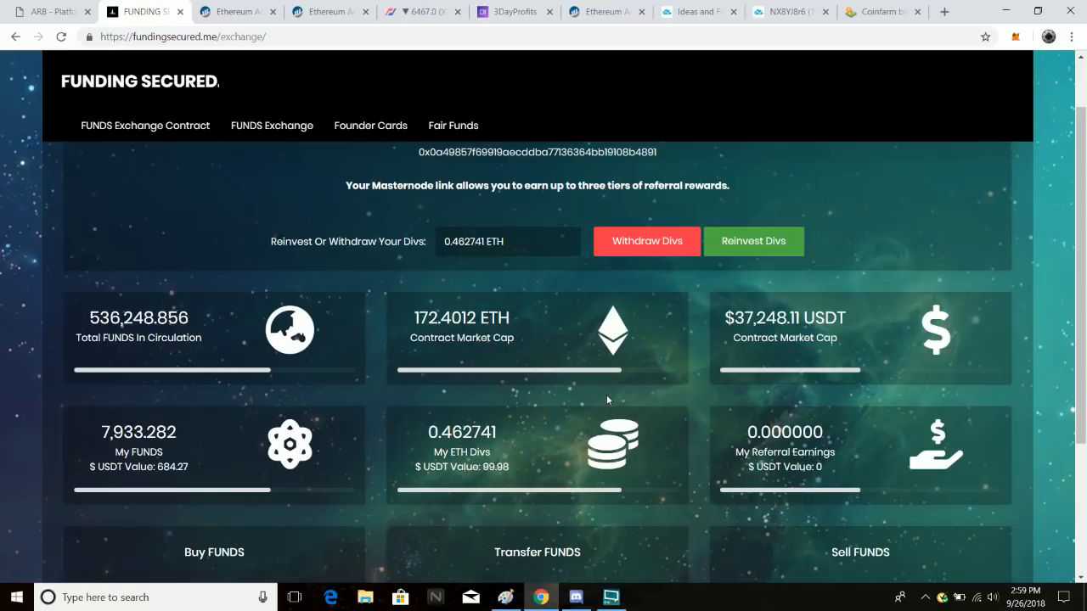
pyautogui.moveTo(558, 400)
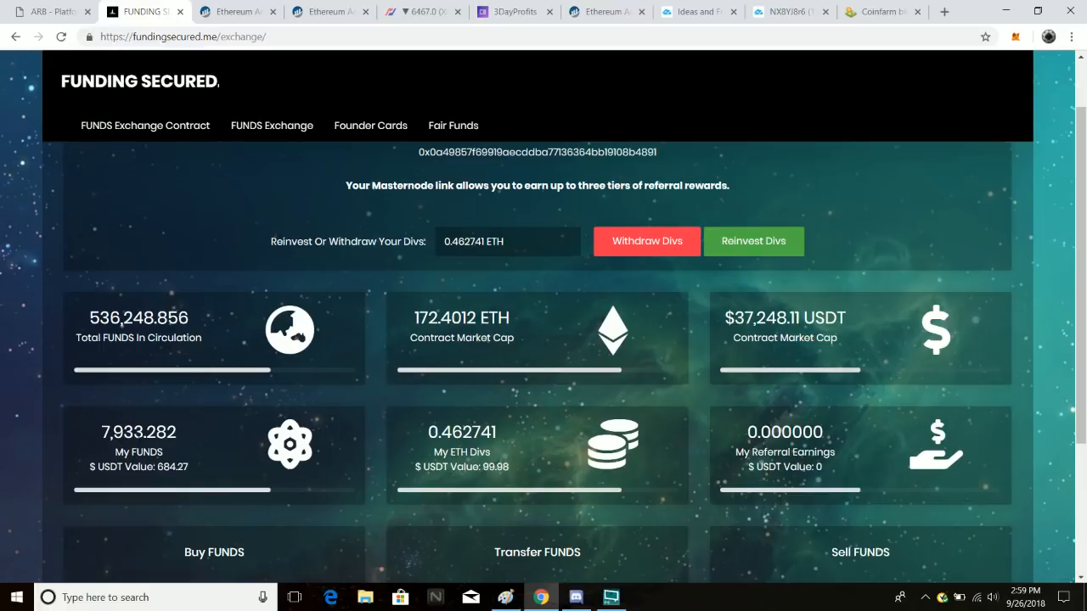
pyautogui.scroll(-3)
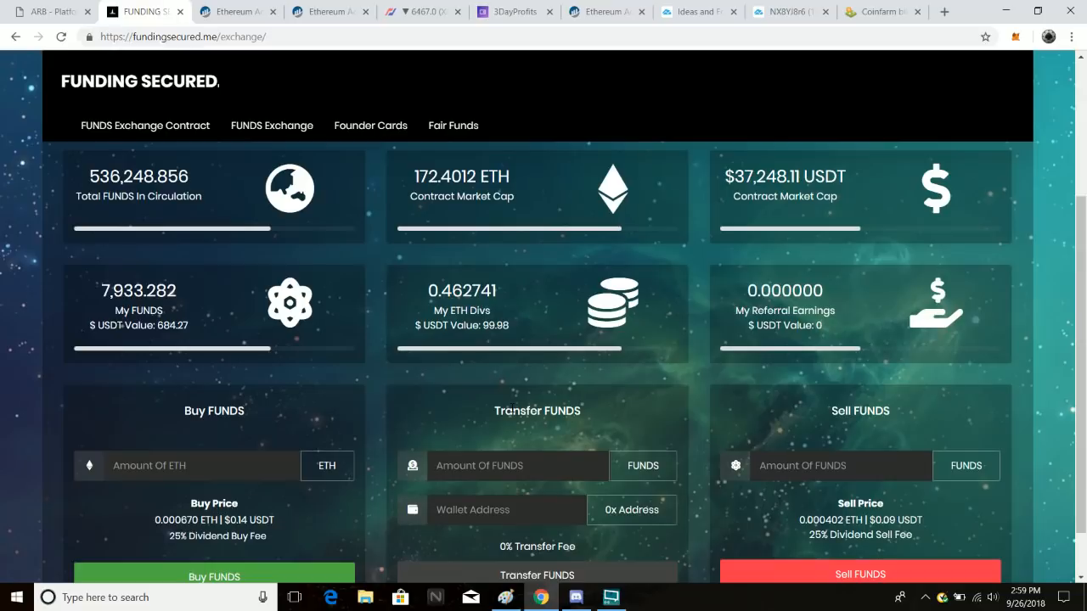
pyautogui.moveTo(510, 407)
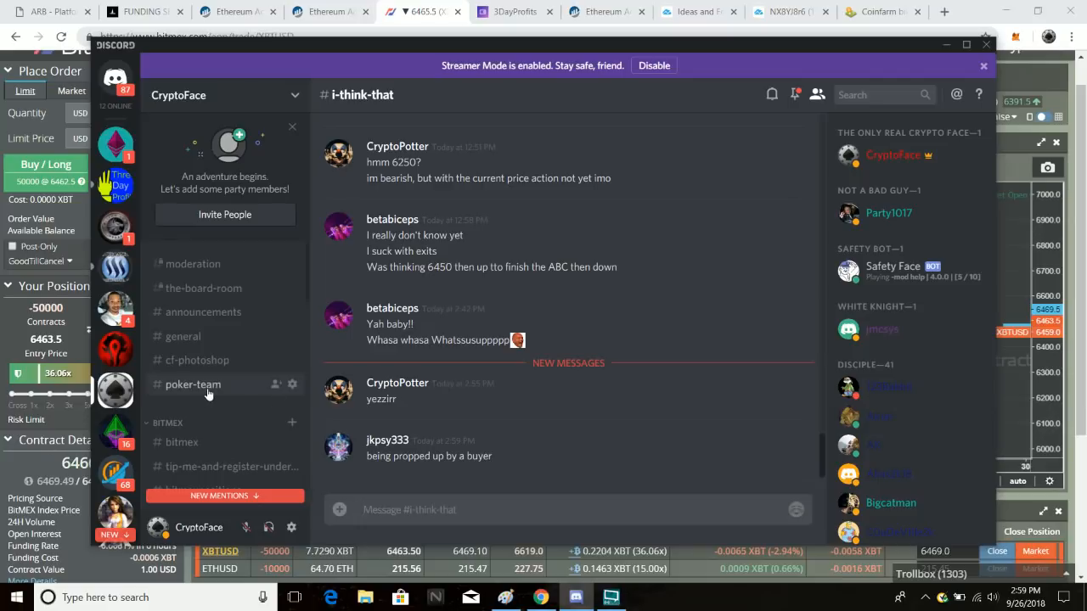
# - Open the #poker-team channel in the Discord server channel list
pyautogui.click(192, 384)
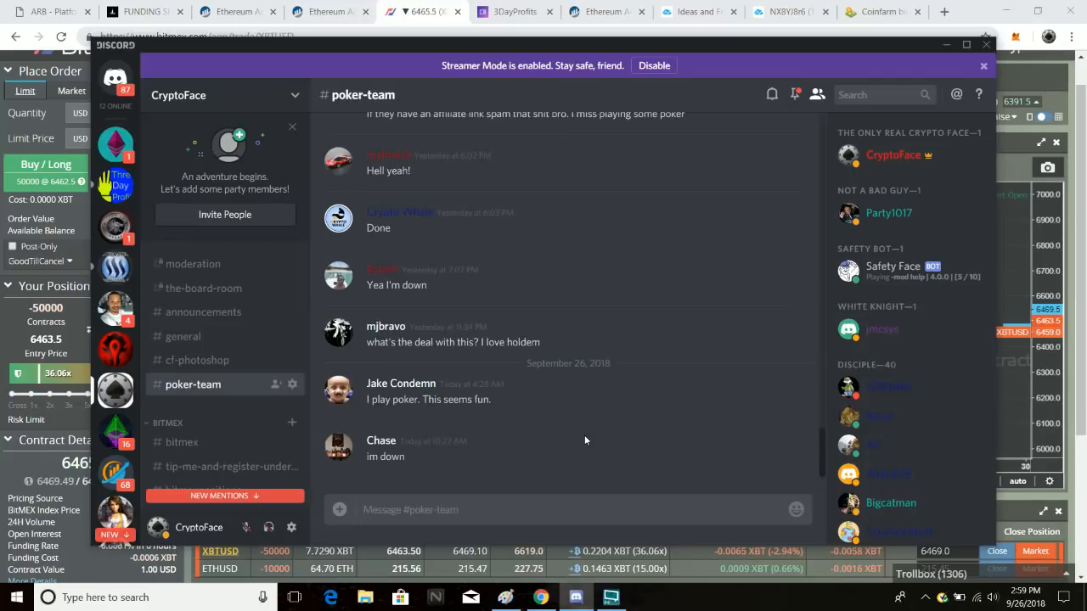
pyautogui.moveTo(529, 455)
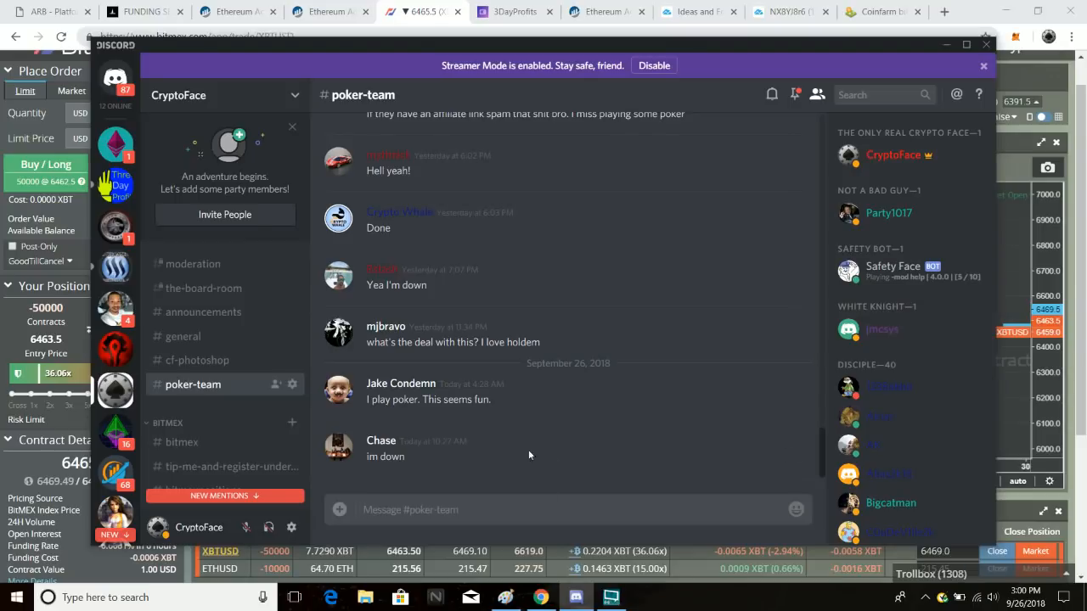